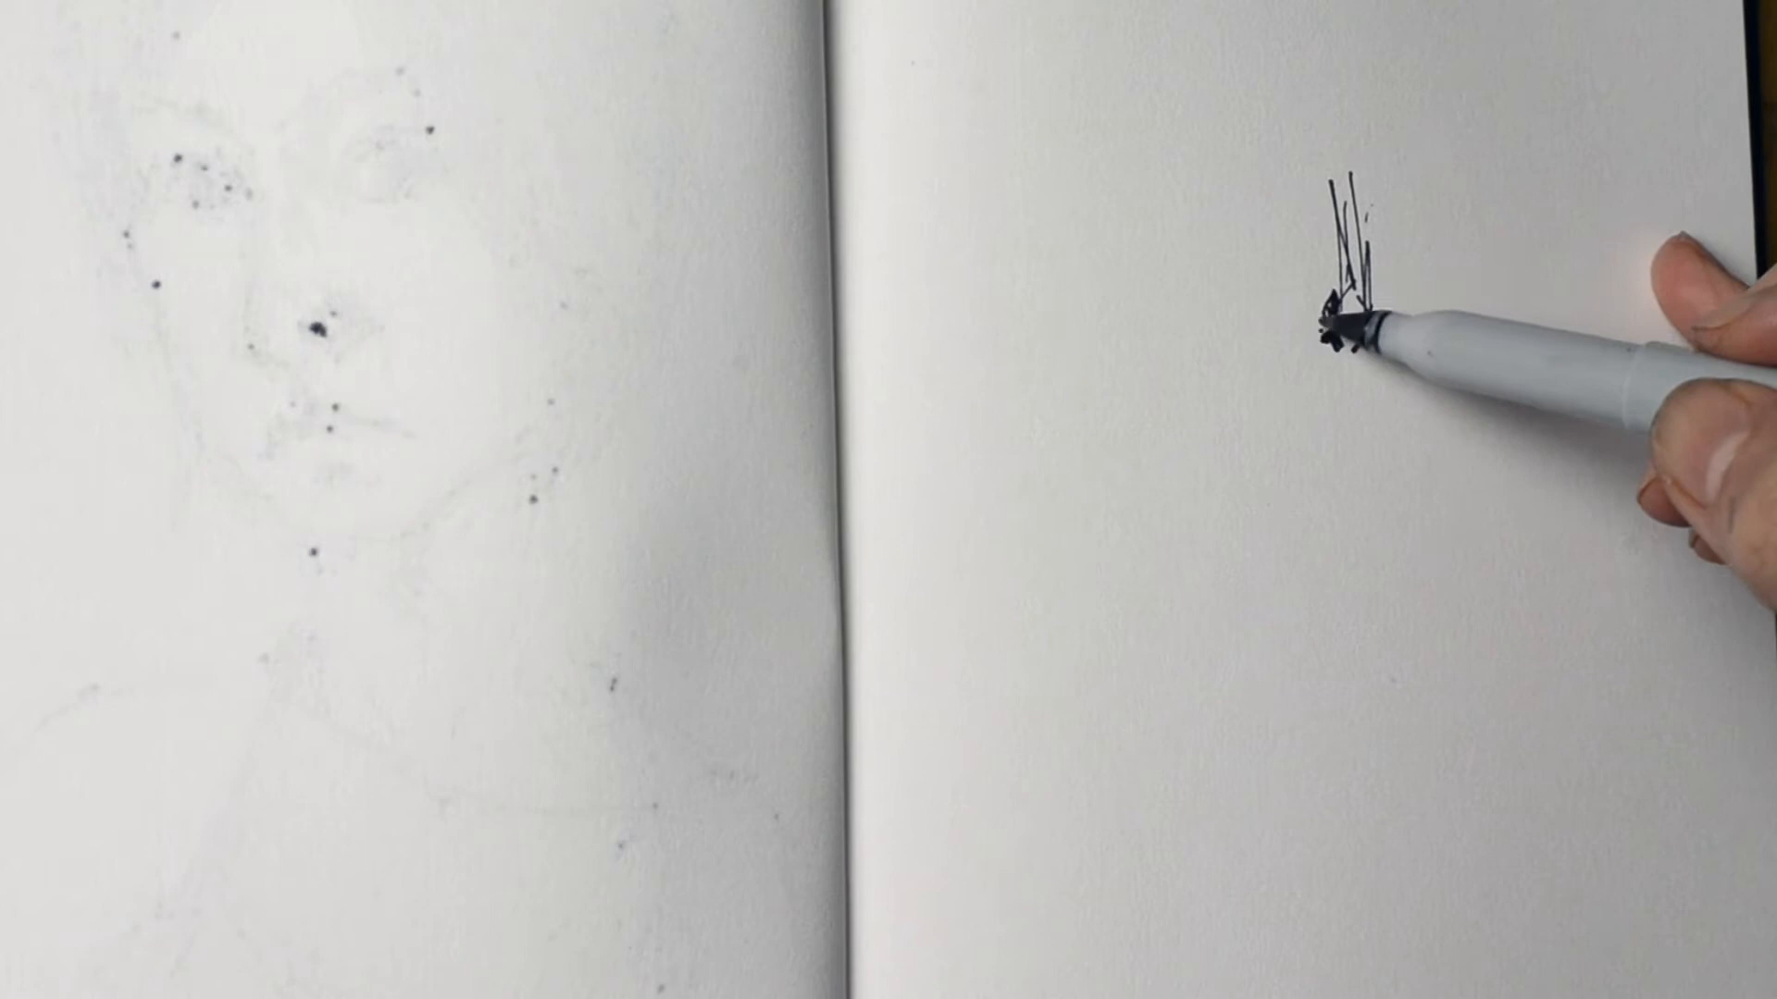
left_click_drag(1359, 329, 1416, 329)
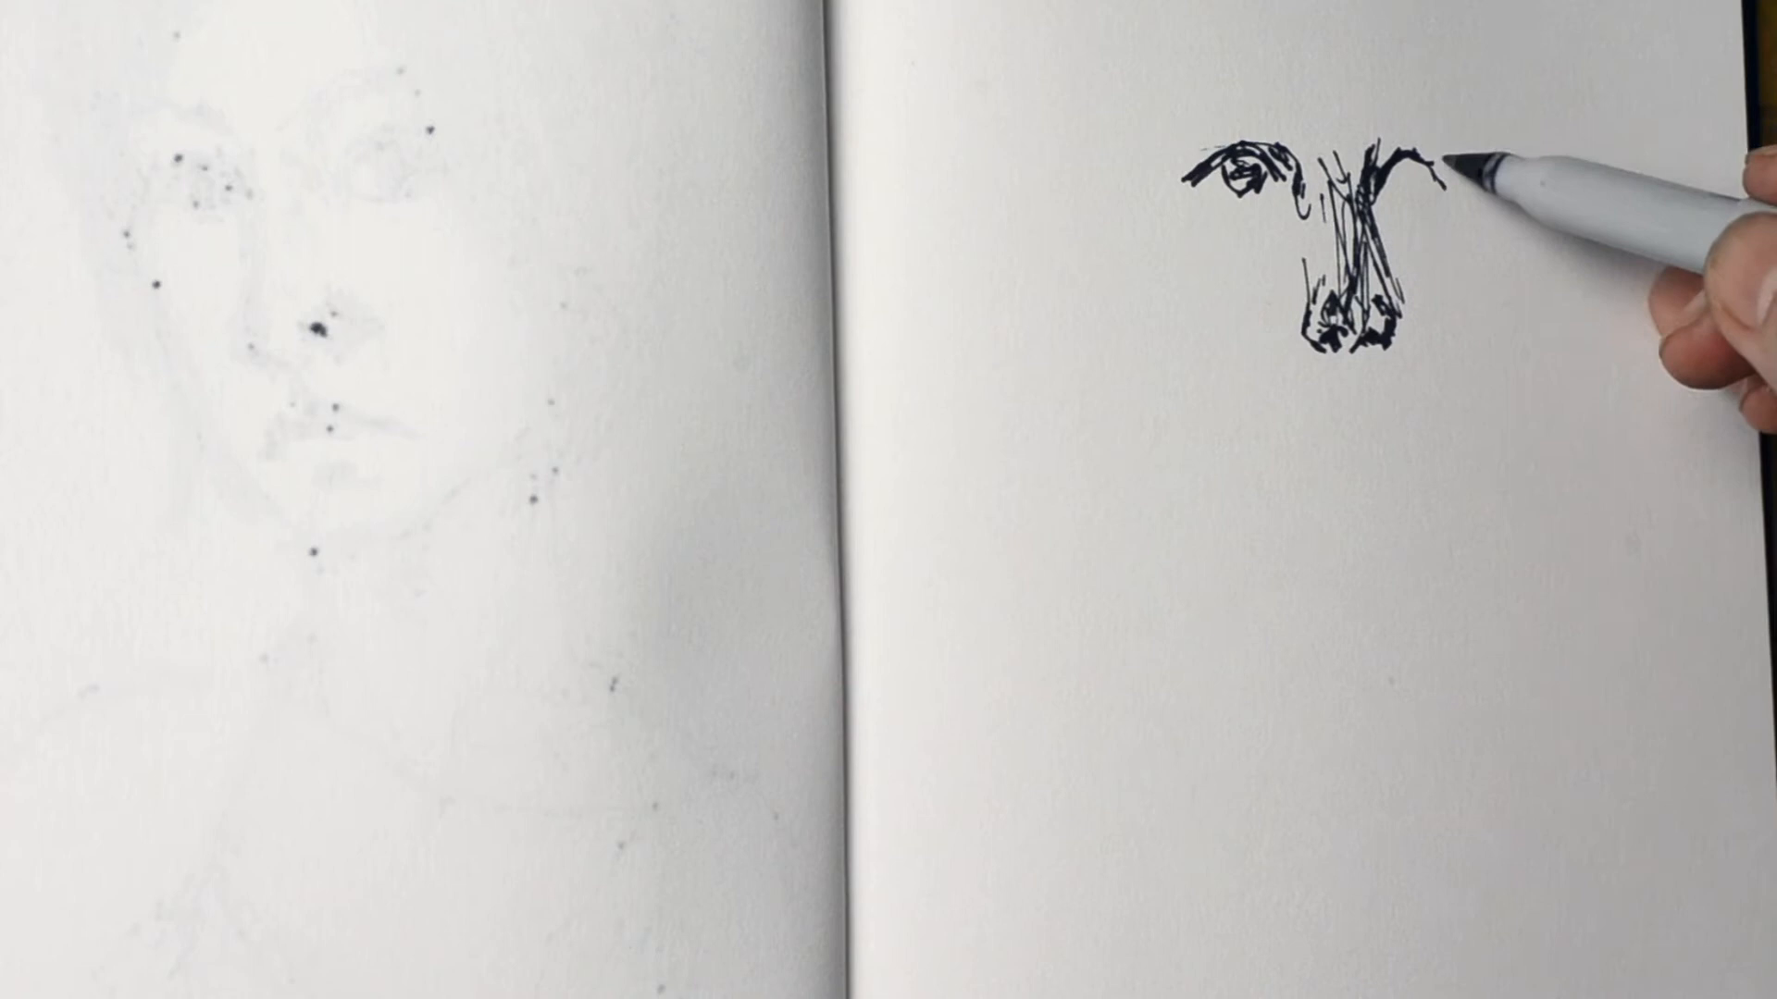
left_click_drag(1462, 176, 1411, 182)
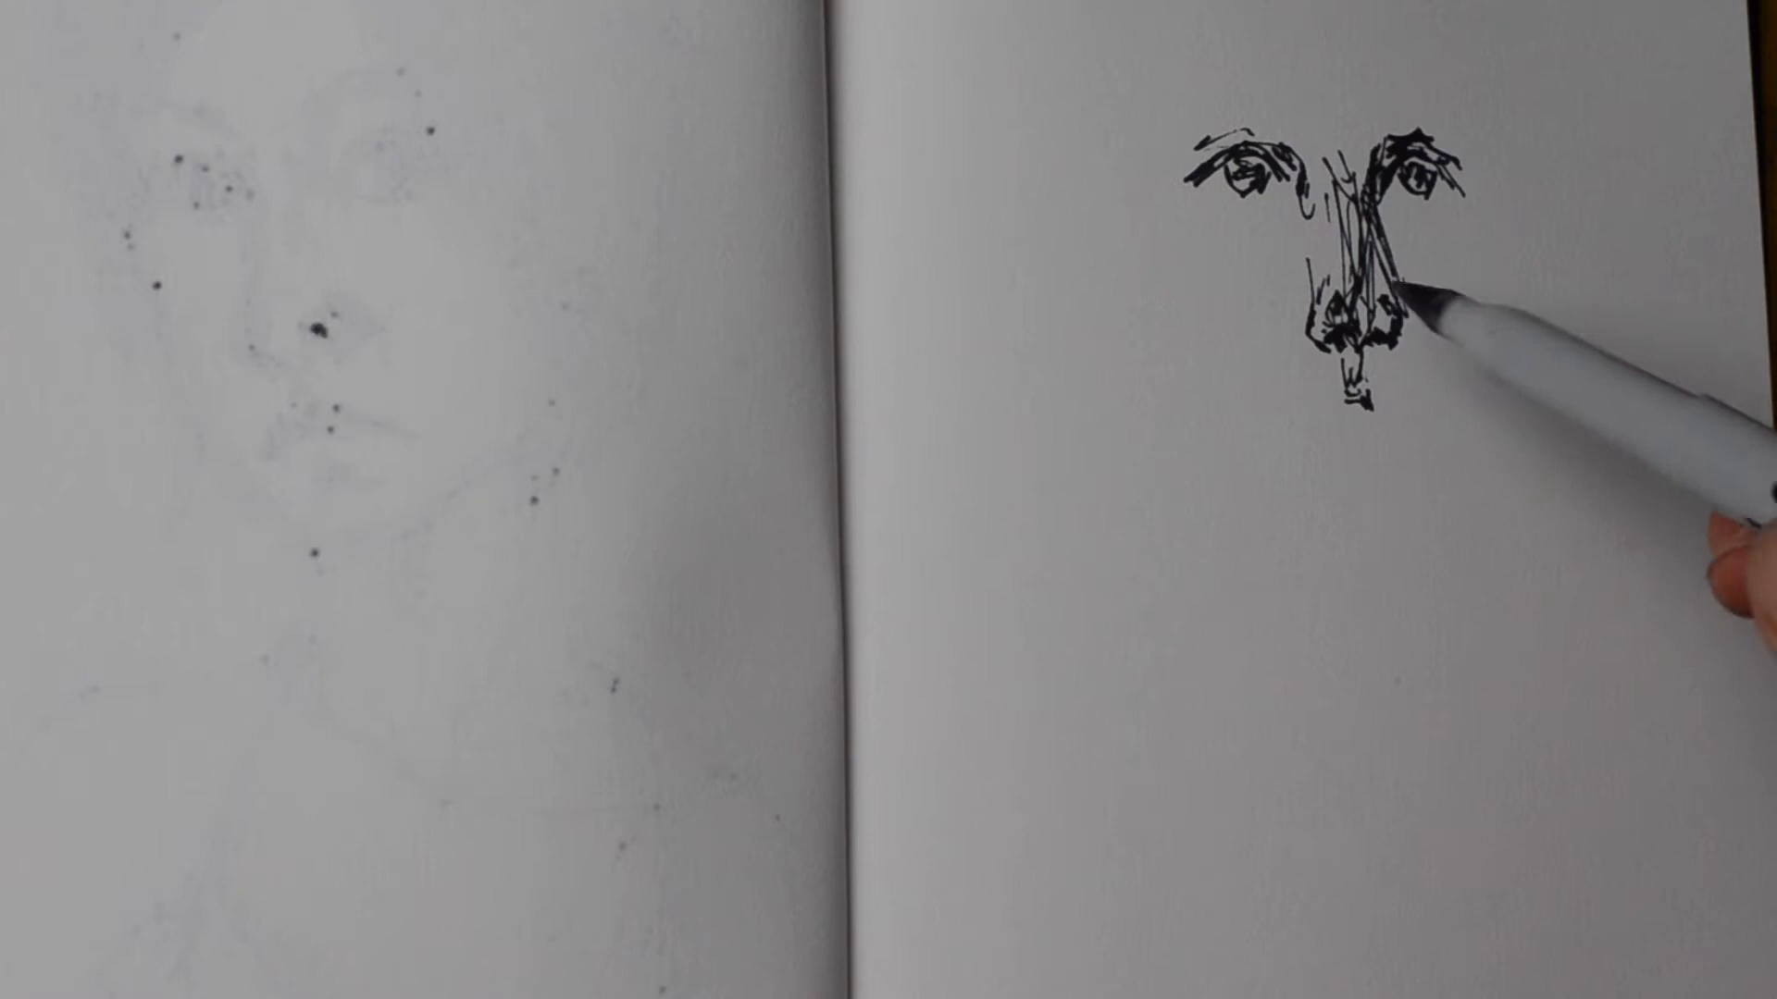
left_click_drag(1371, 318, 1337, 408)
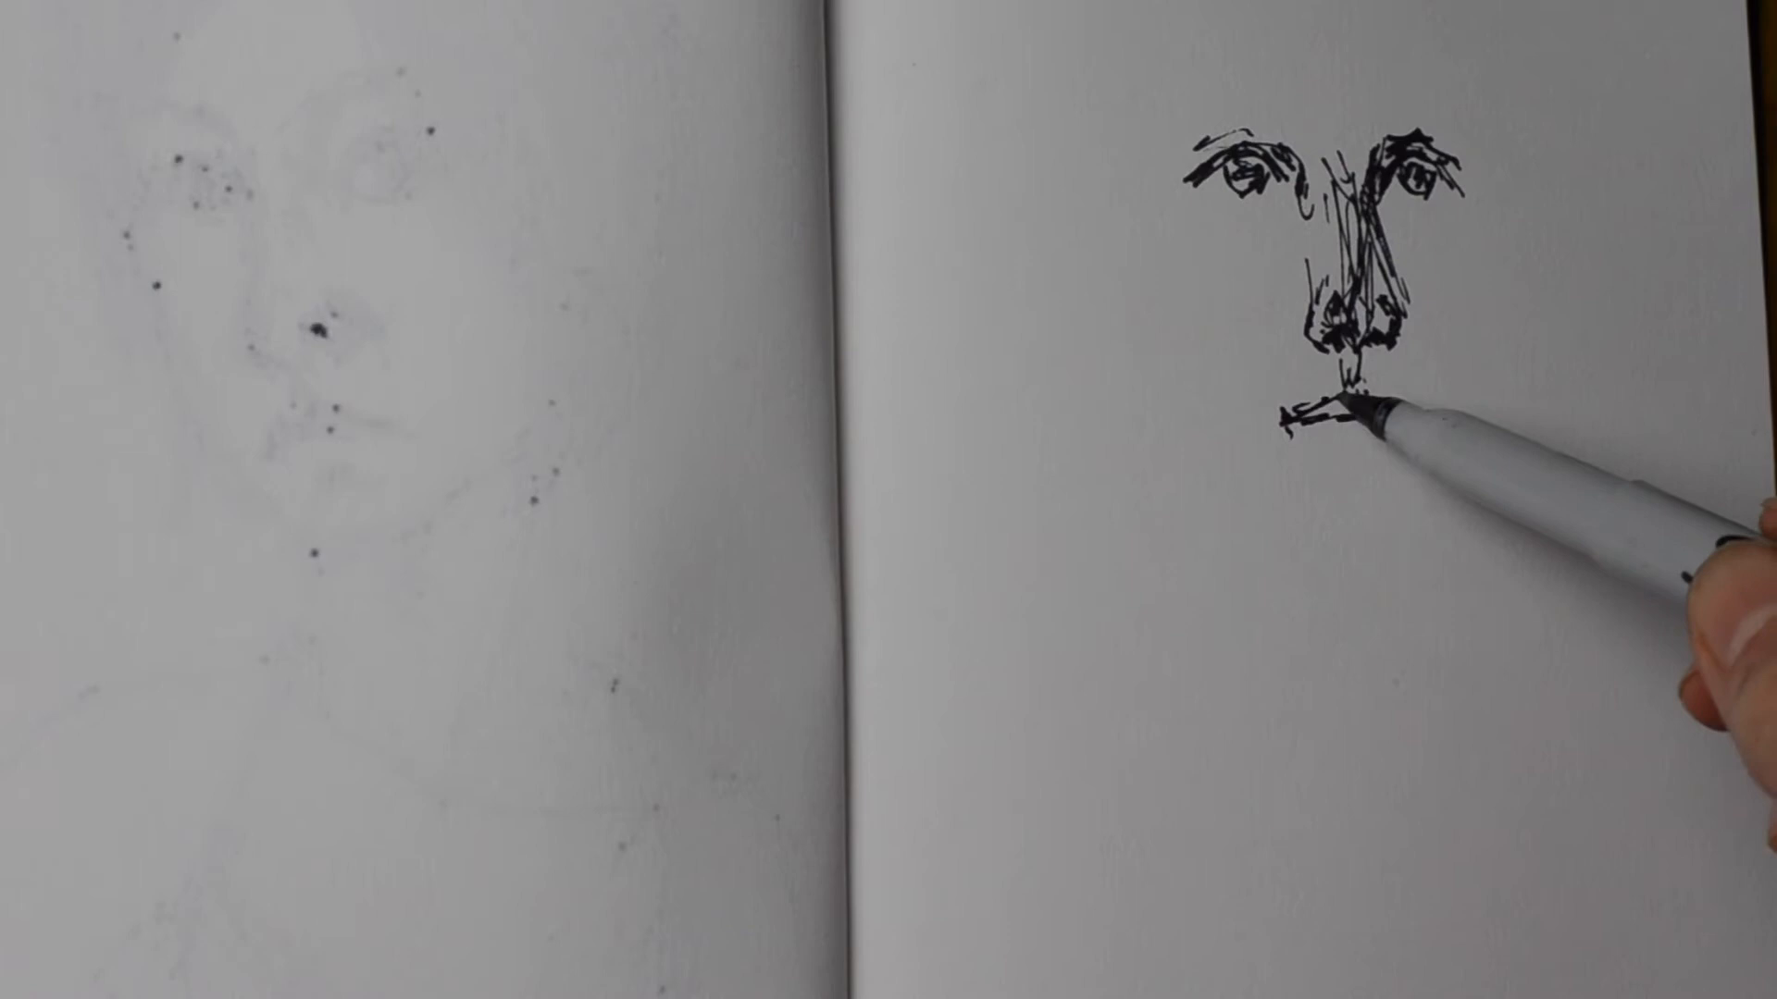
left_click_drag(1326, 414, 1417, 453)
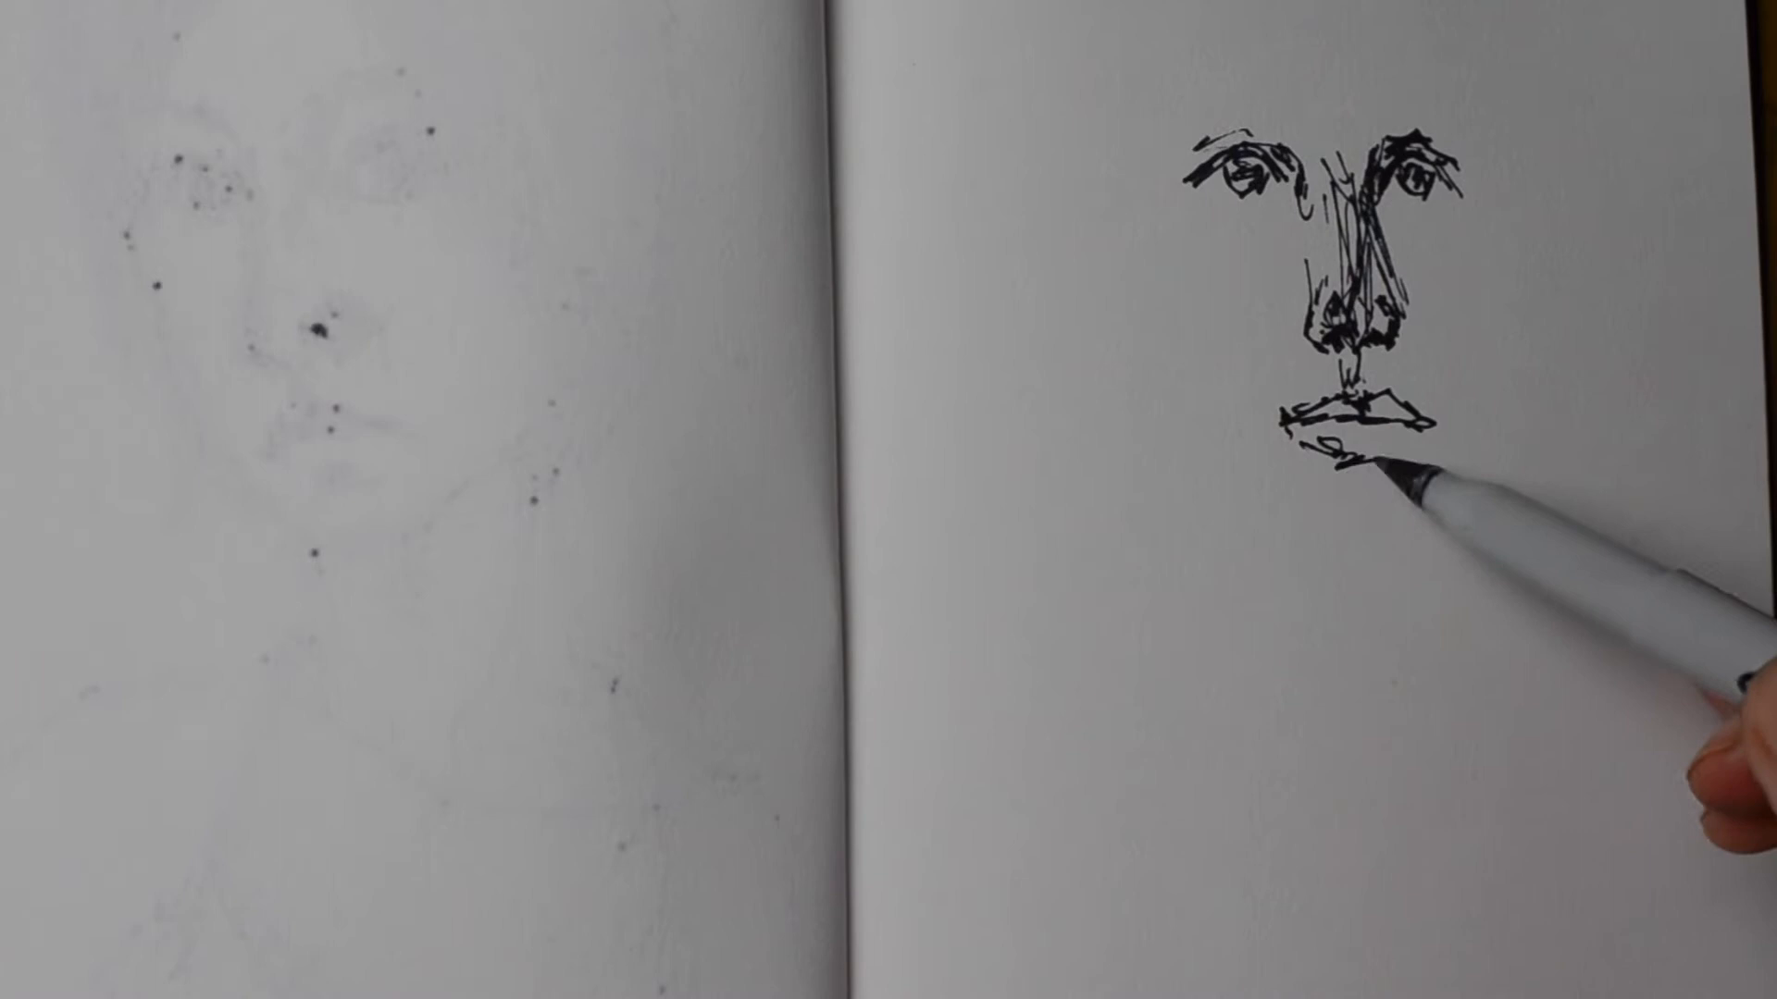